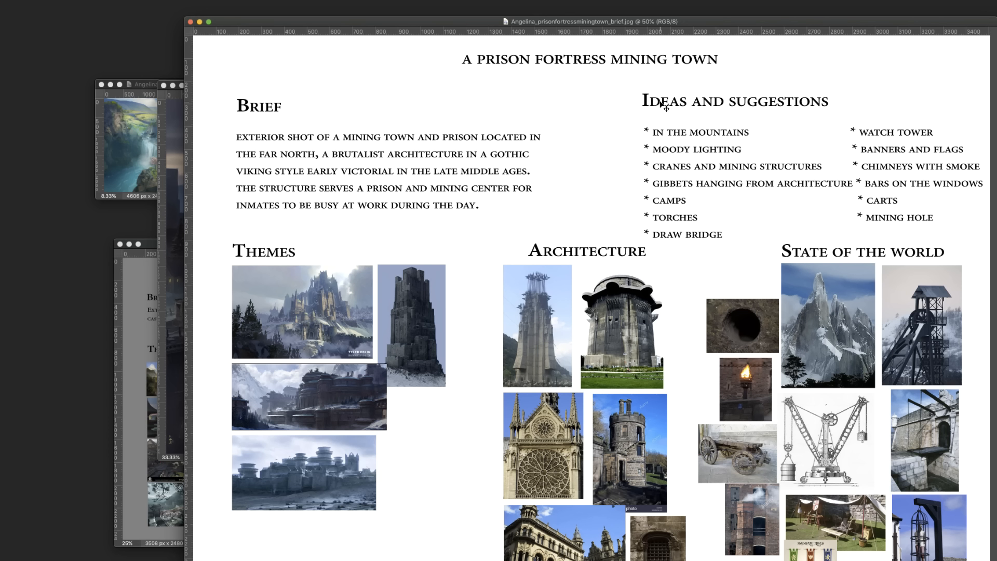
mouse_move(367, 438)
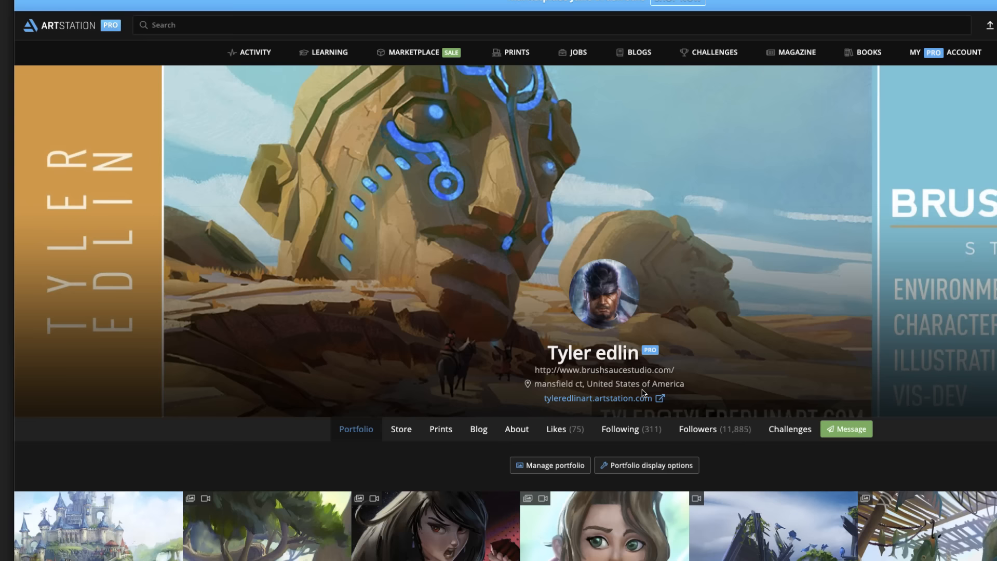
Step: Bring up the Viking hall sketch in Photoshop with its Image Size settings (2500 by 2165 px)
click(98, 535)
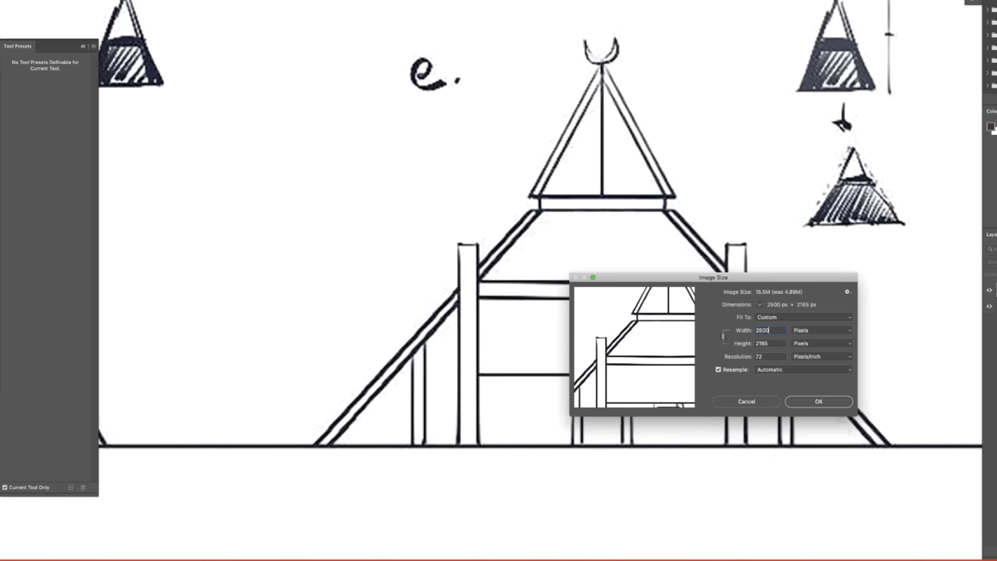
Step: Dismiss the Image Size dialog to view the full sheet with timber-framed halls e and f
click(818, 401)
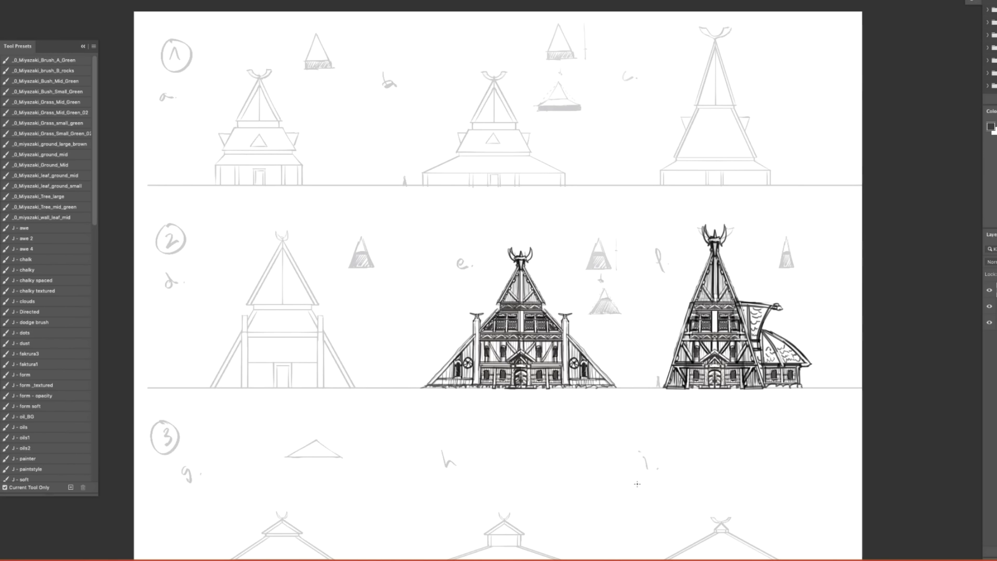
Step: Scroll through another artist's ArtStation portfolio of weapons, props and mechs
scroll(down, 3)
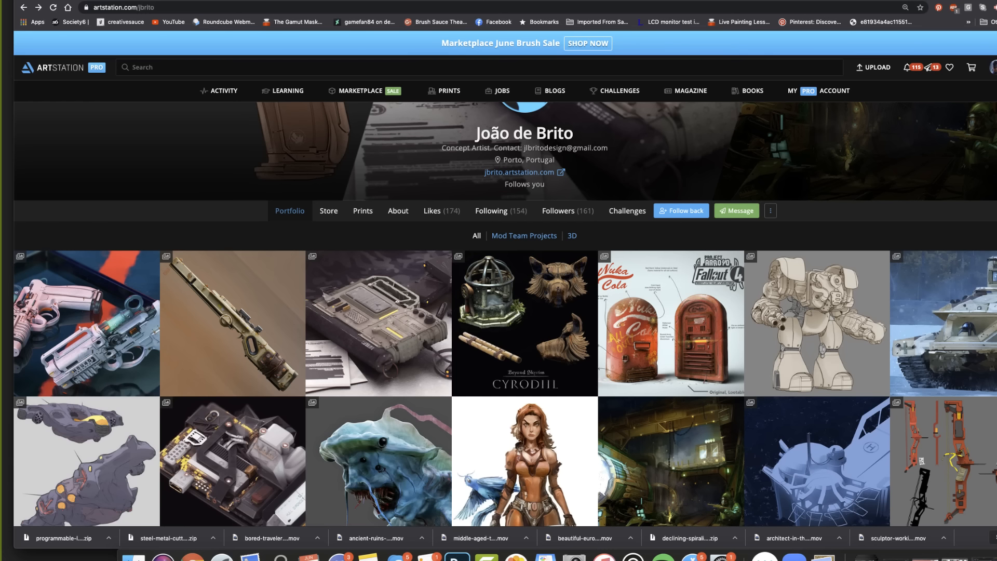
Step: View the Rescue 34 device artwork, then João de Brito's Sentry Bot MK2 mech
click(372, 327)
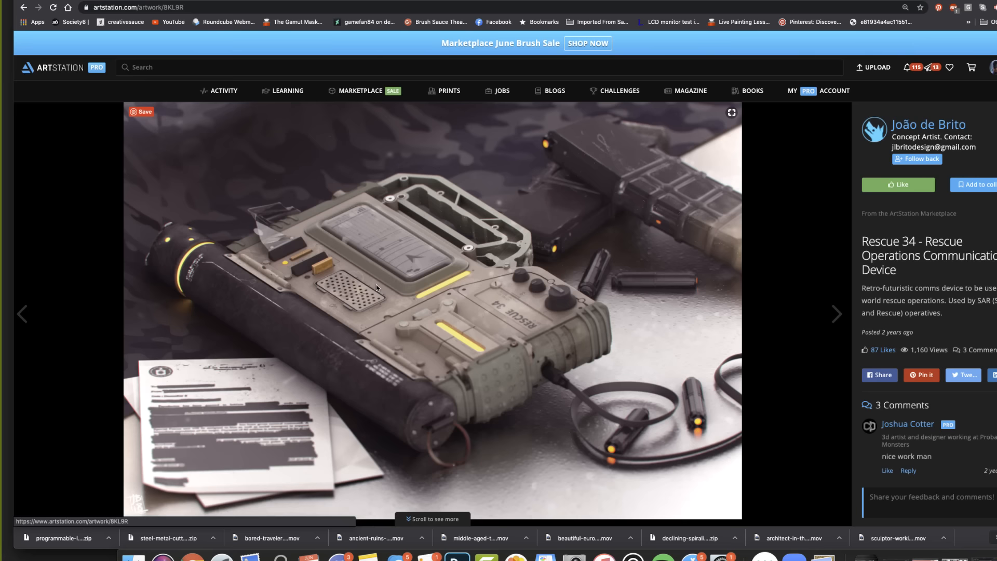
click(928, 124)
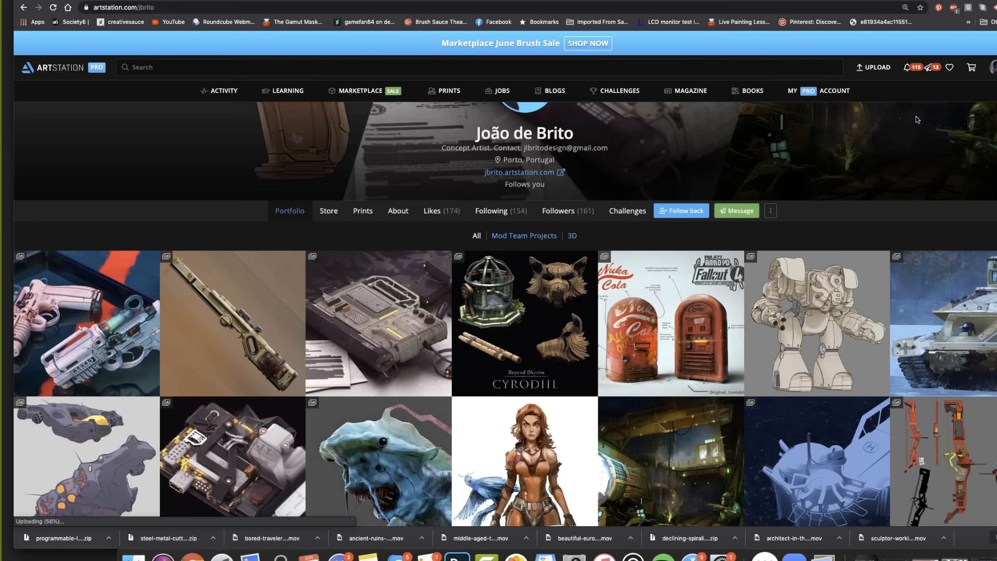
click(816, 323)
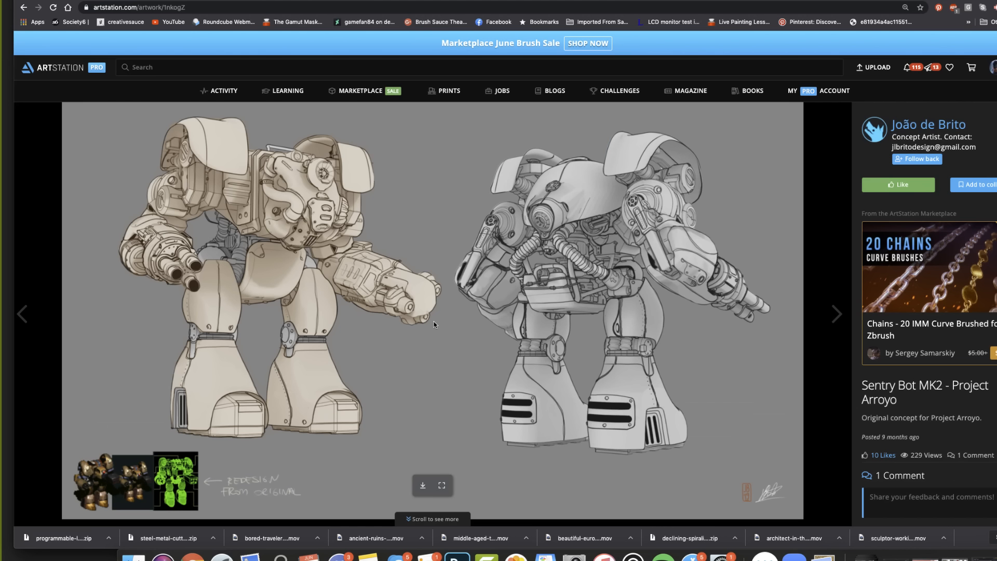